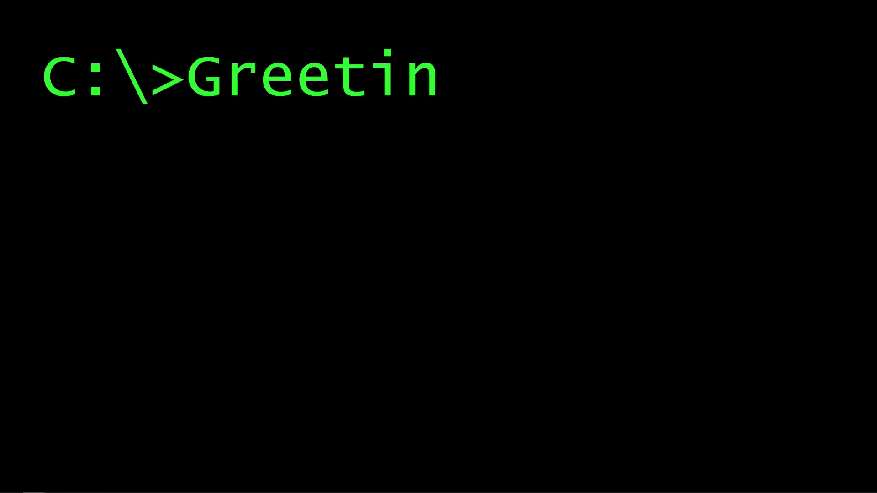
# Finish previewing the typed 'Greetings humans' animation and return to the blank slide 3
pyautogui.write('gs humans')
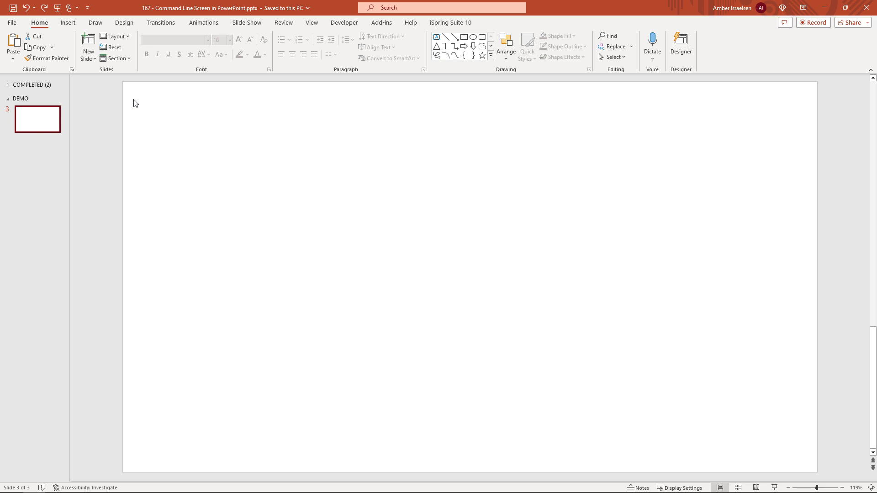
# Set the slide background to solid black via Format Background
pyautogui.rightClick(134, 103)
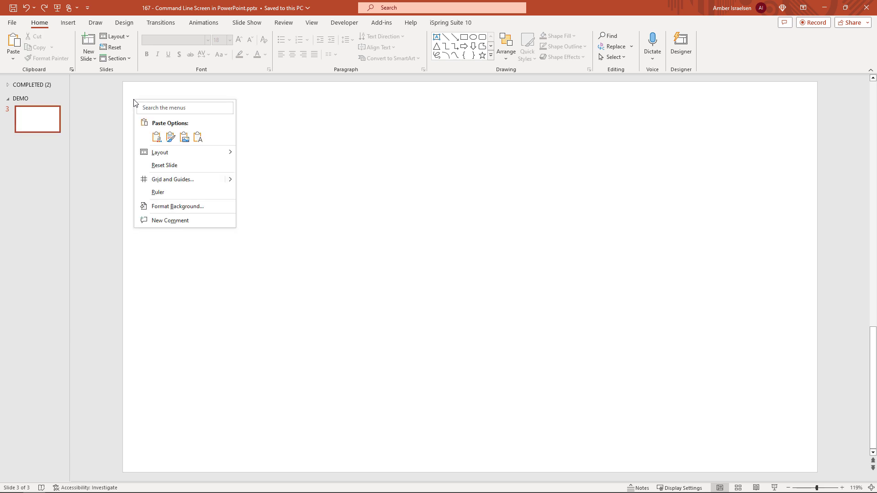
pyautogui.moveTo(178, 206)
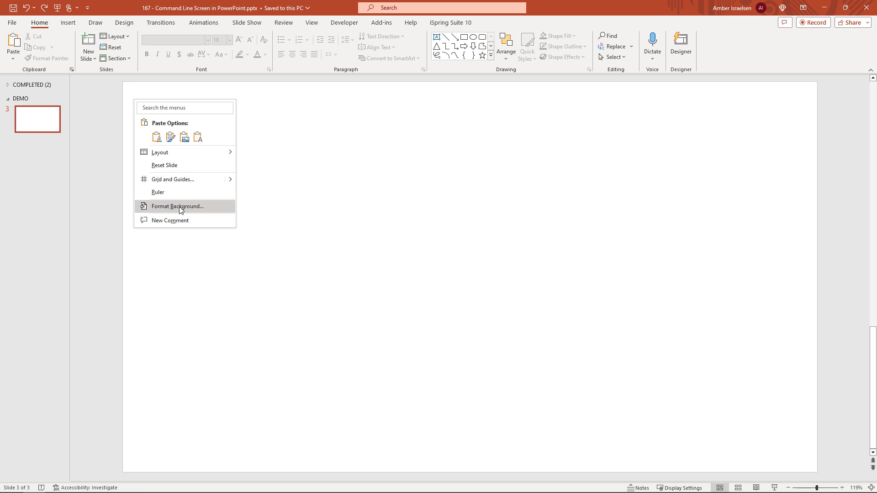
pyautogui.click(178, 206)
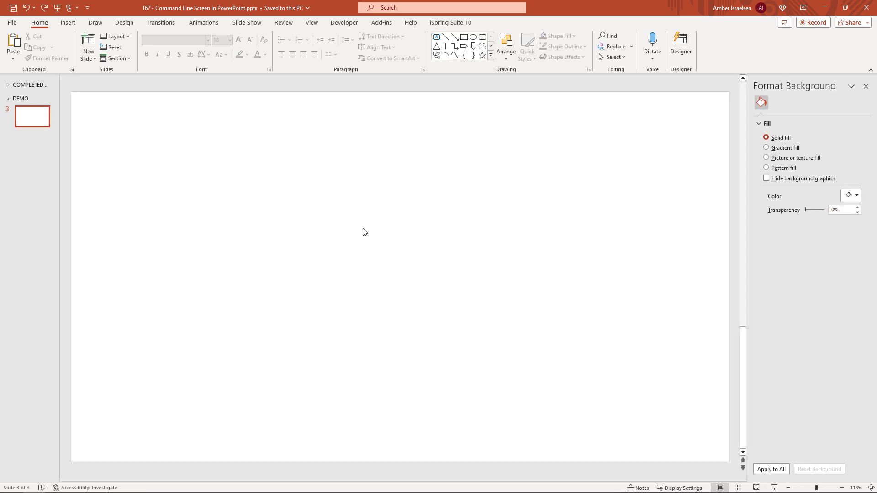
pyautogui.click(856, 196)
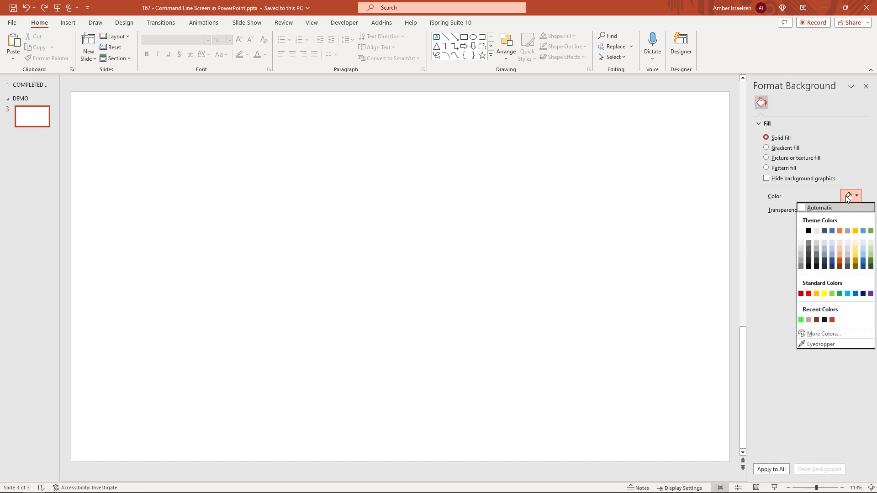
pyautogui.click(809, 231)
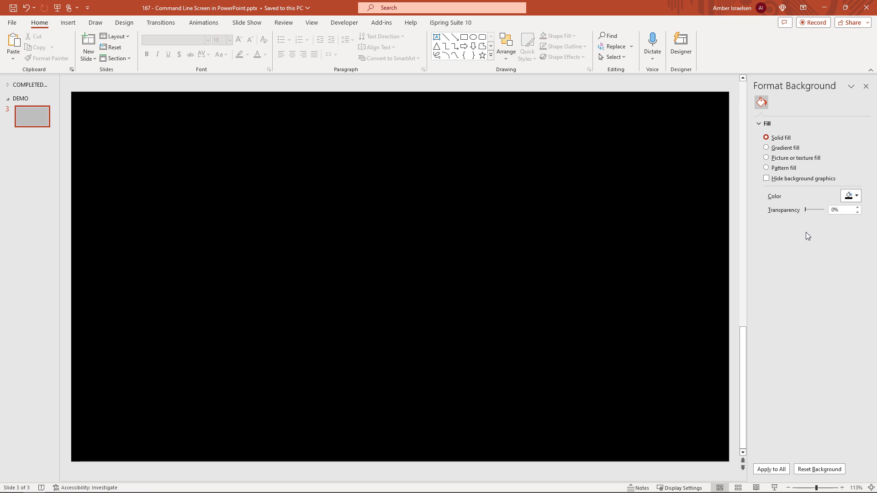
pyautogui.click(771, 469)
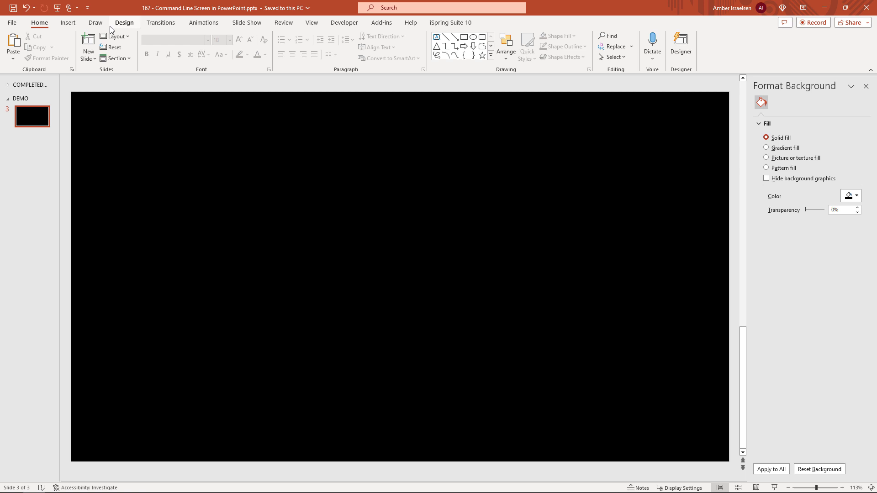
# Draw a text box near the top-left of the black slide and select its contents
pyautogui.click(67, 22)
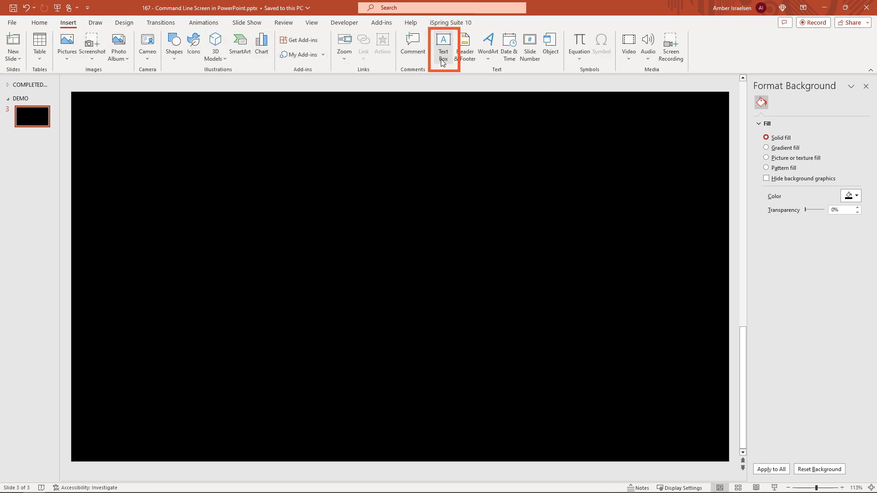
pyautogui.click(442, 47)
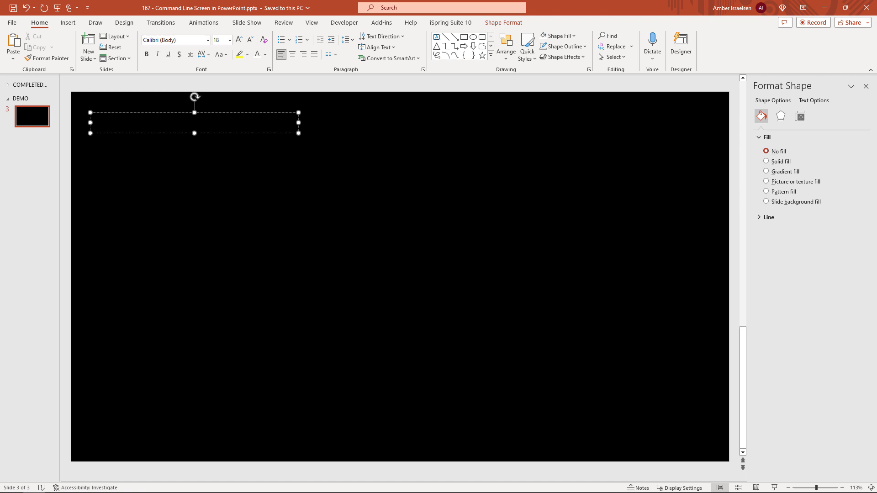
pyautogui.press('ctrl+a')
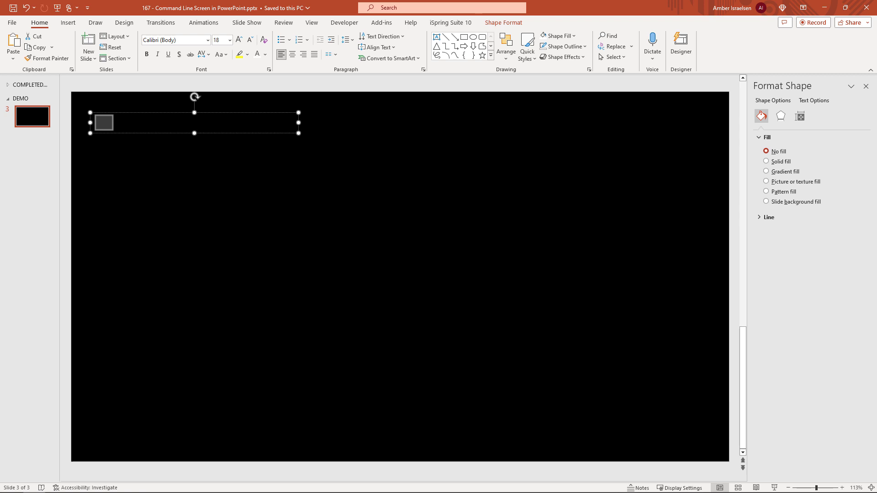
pyautogui.moveTo(275, 88)
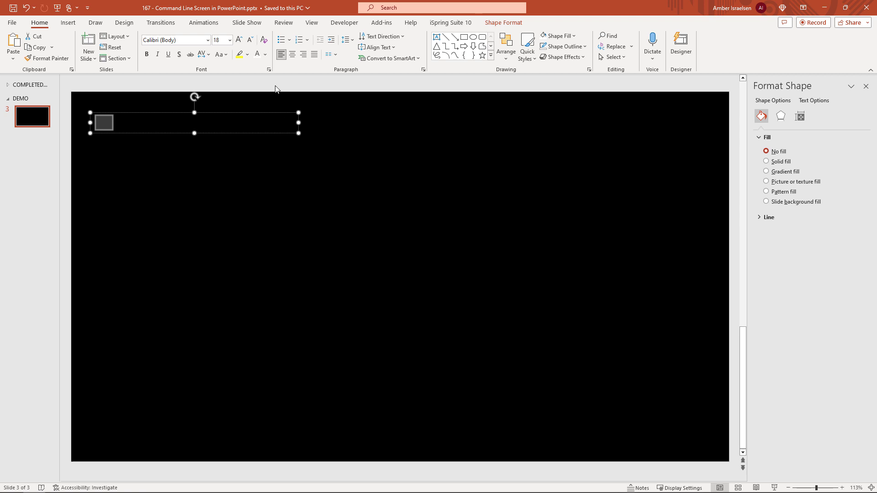
pyautogui.moveTo(265, 54)
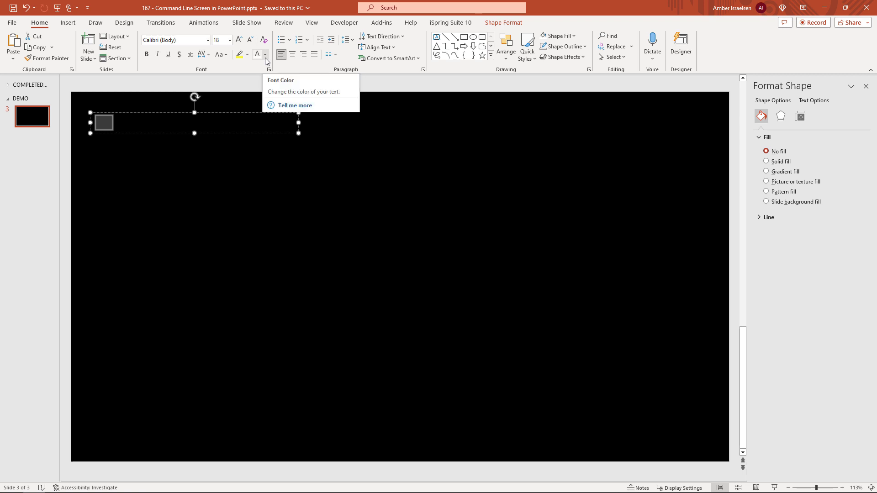
# Set the text box font colour to custom hex 33FF33 bright green
pyautogui.click(266, 54)
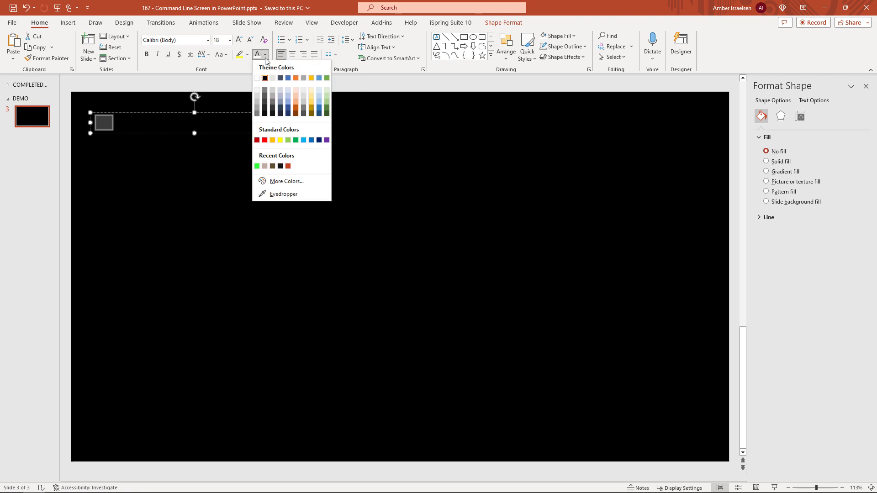
pyautogui.moveTo(287, 180)
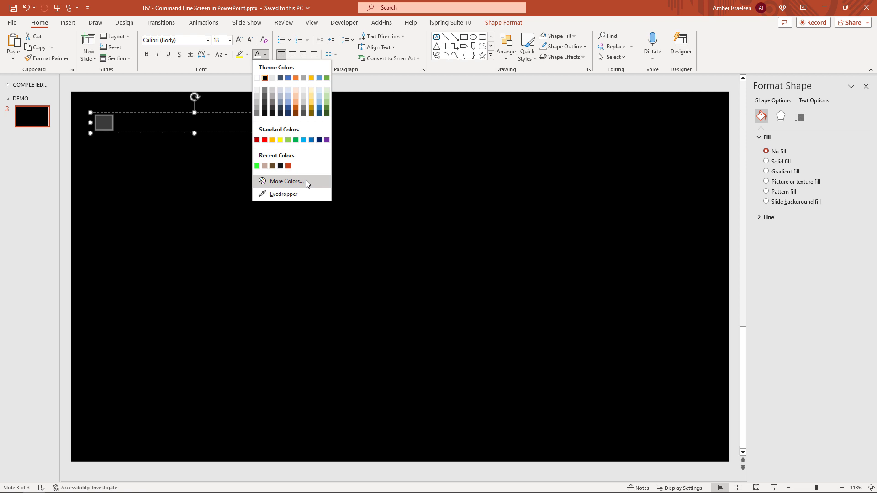
pyautogui.click(286, 181)
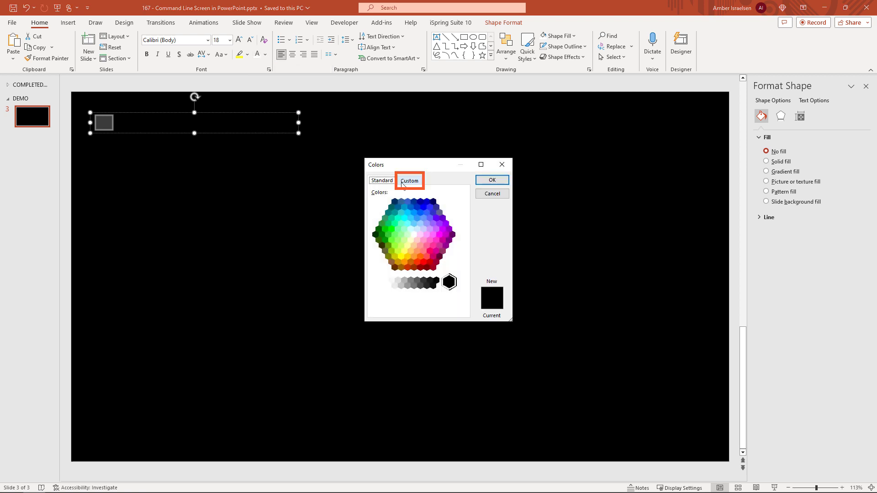
pyautogui.click(409, 180)
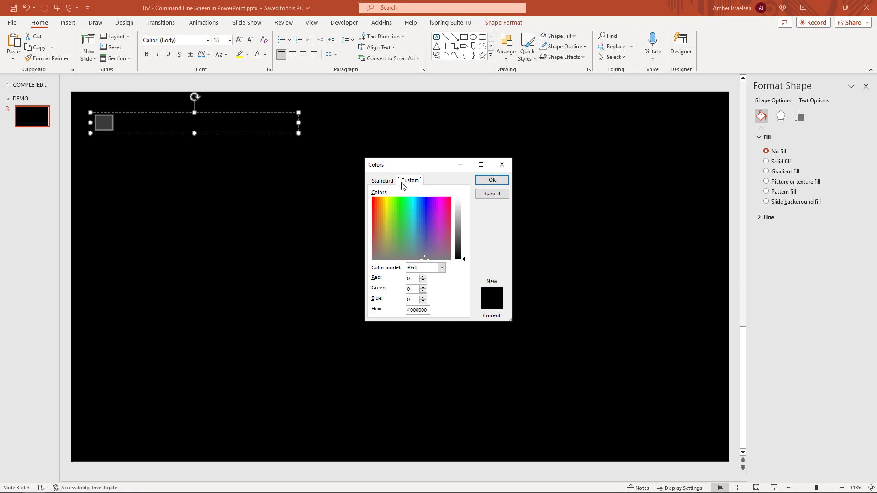
pyautogui.click(418, 309)
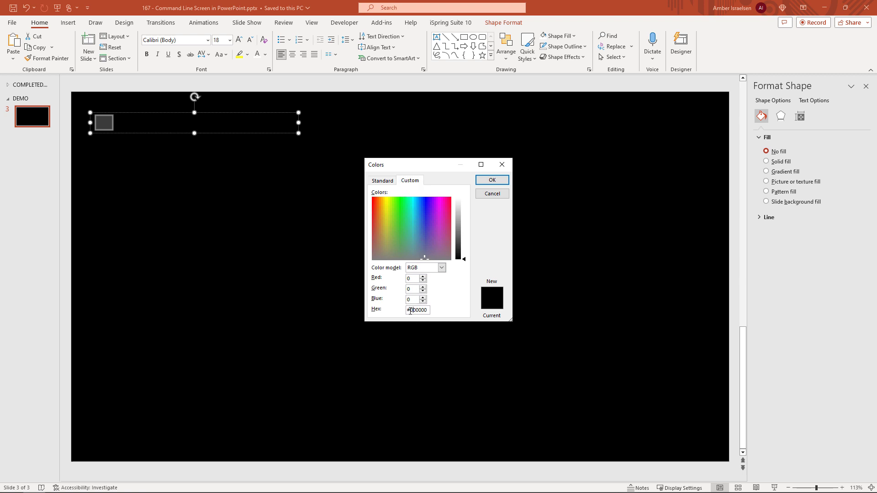
pyautogui.tripleClick(417, 310)
pyautogui.write('#')
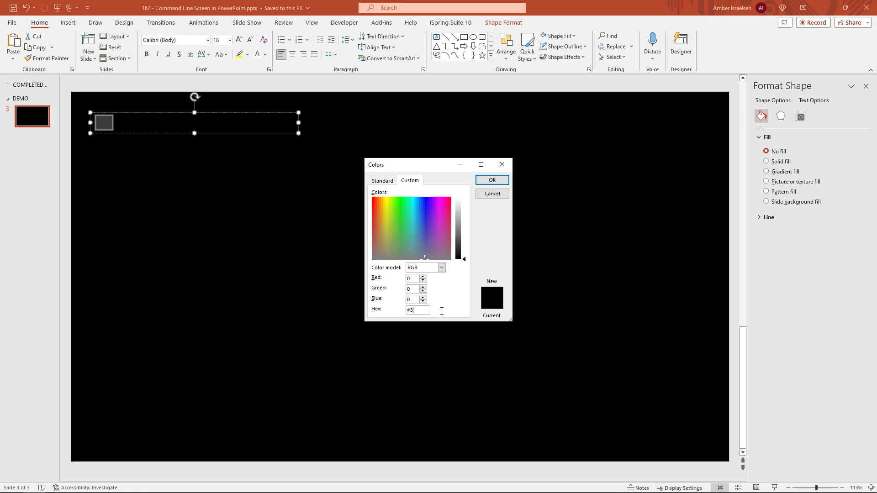
pyautogui.write('33FF')
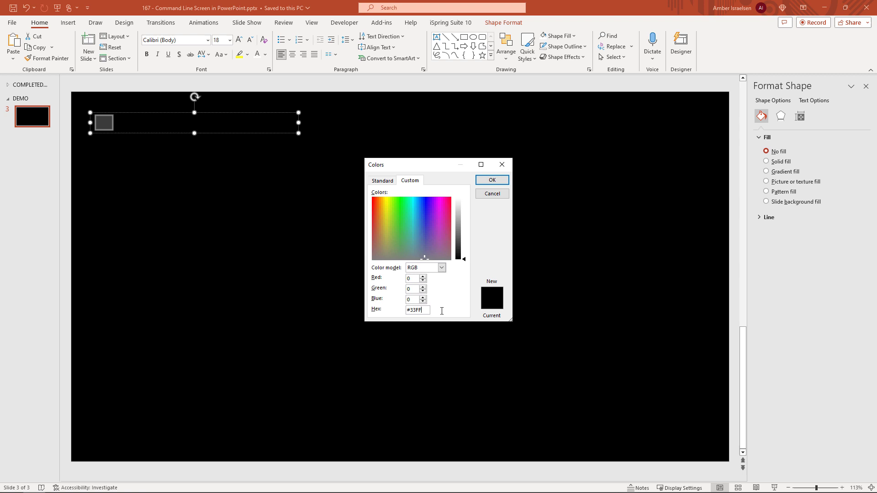
pyautogui.write('33')
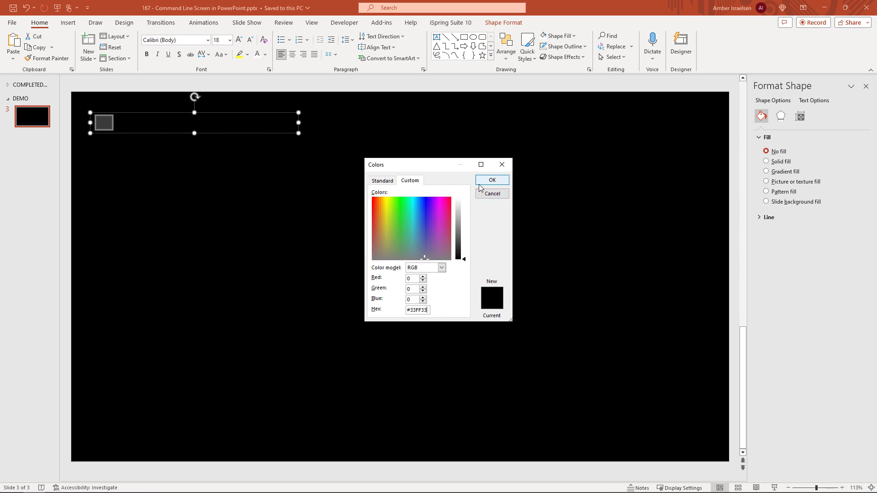
pyautogui.click(491, 180)
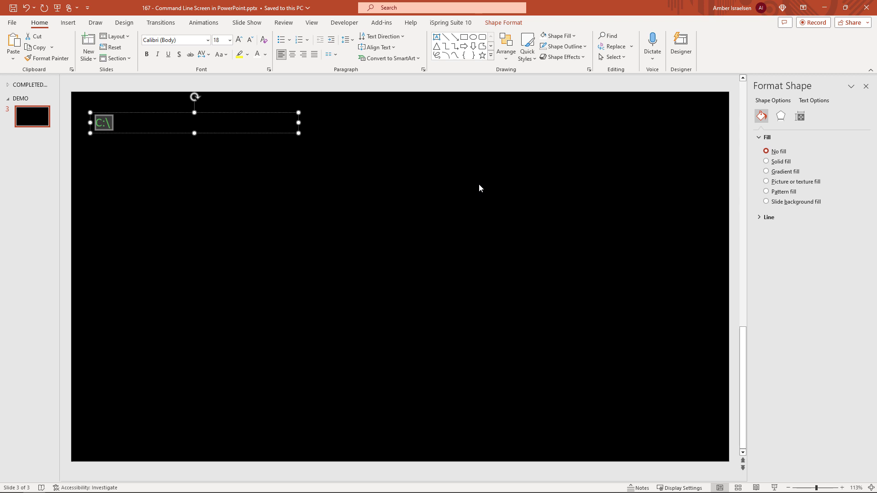
pyautogui.moveTo(343, 117)
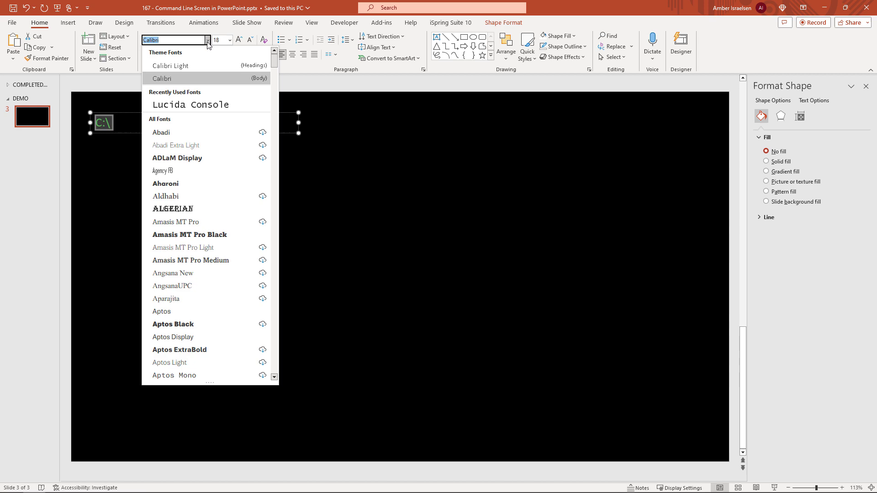
# Apply the Lucida Console font and extend the prompt to read 'C:\>Greetings humans'
pyautogui.scroll(-3)
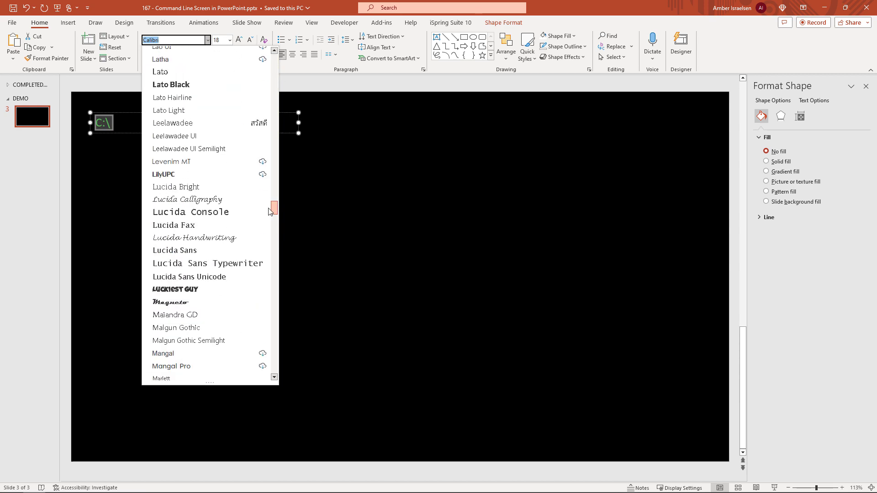
pyautogui.click(190, 211)
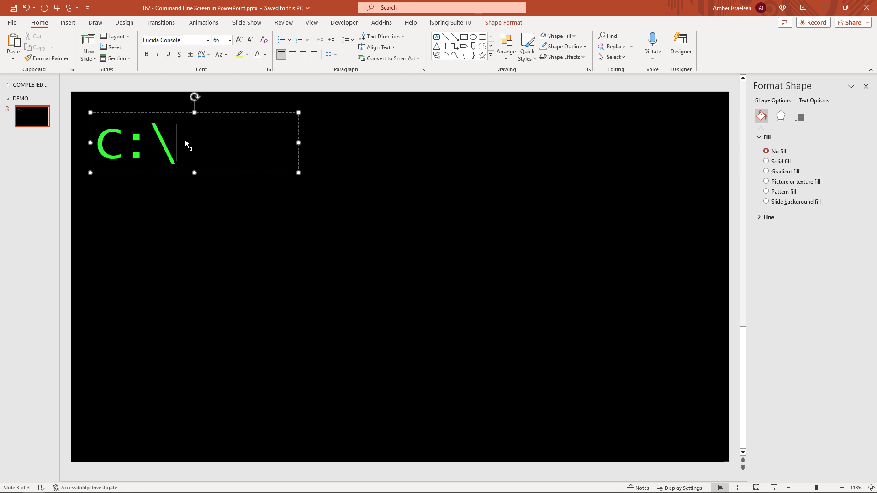
pyautogui.write('Greetings humans')
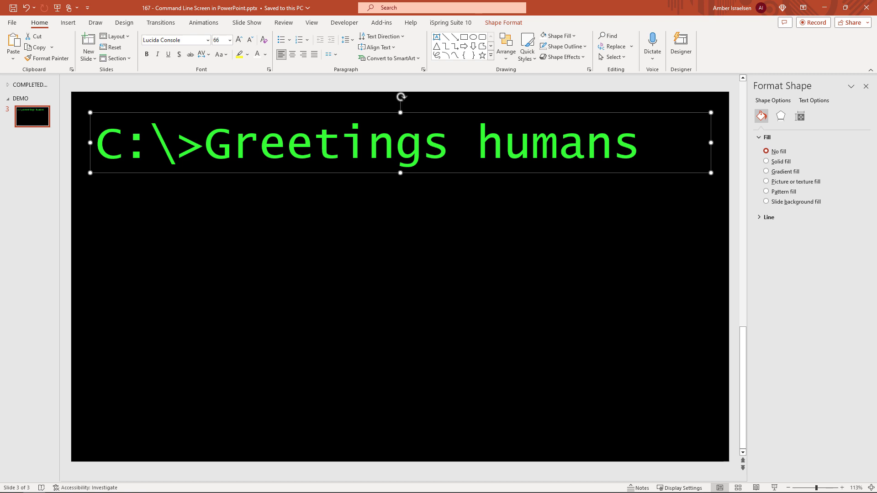
pyautogui.moveTo(642, 149)
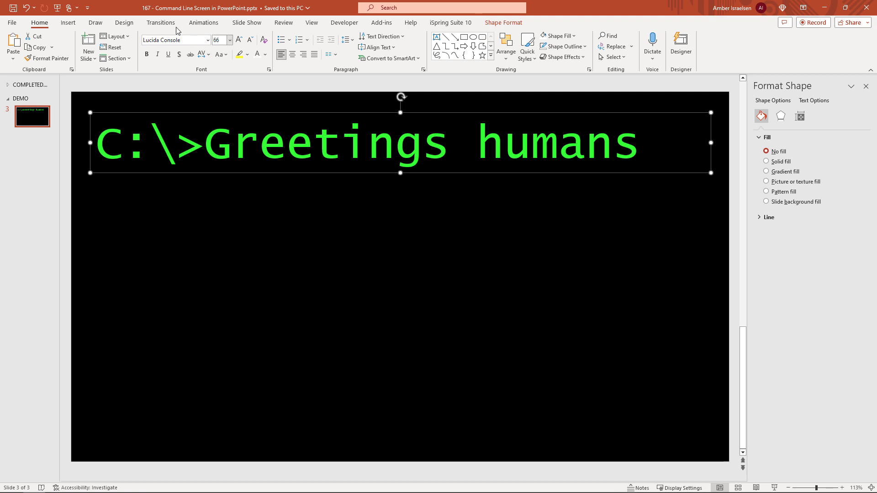
# Give the greeting text box an Appear entrance animation
pyautogui.click(203, 22)
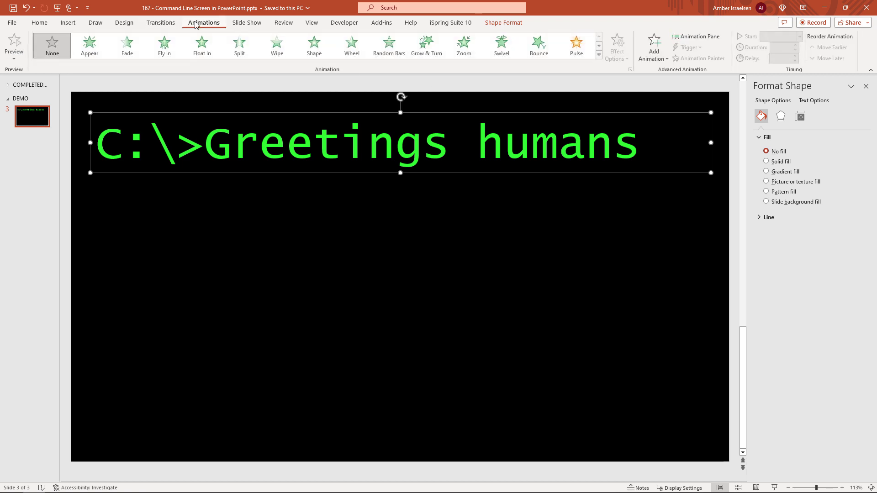
pyautogui.moveTo(89, 45)
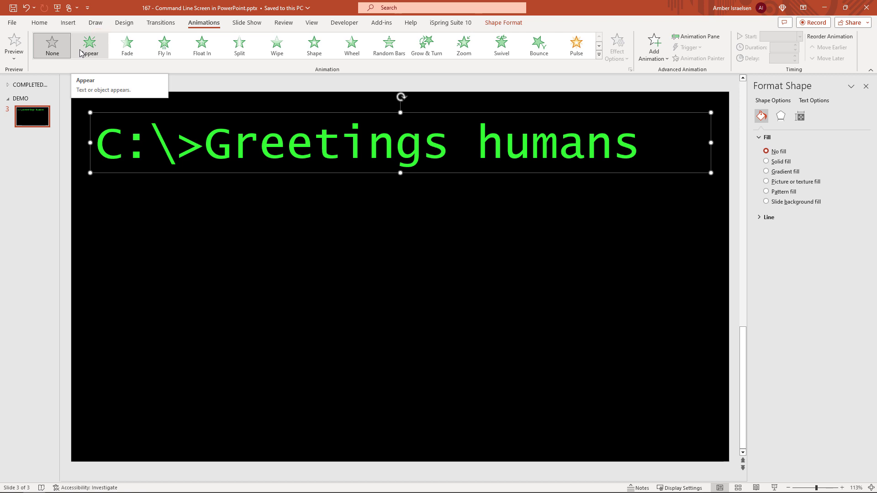
pyautogui.click(88, 46)
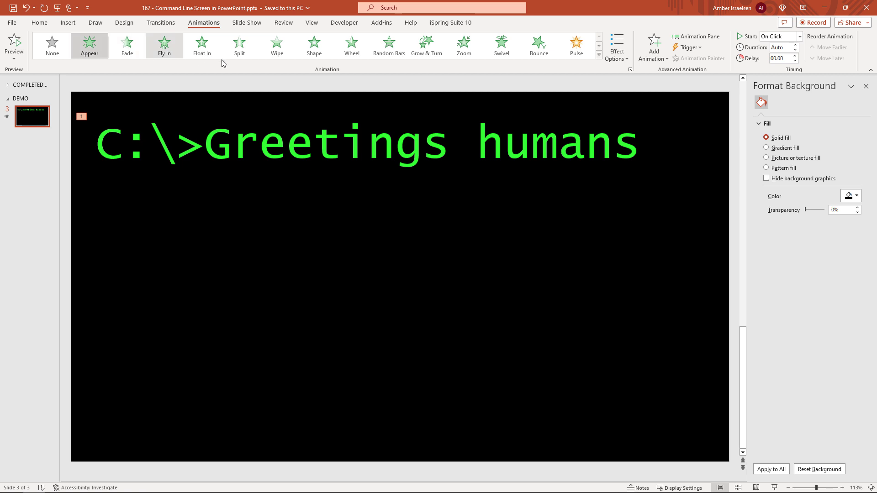
pyautogui.moveTo(696, 37)
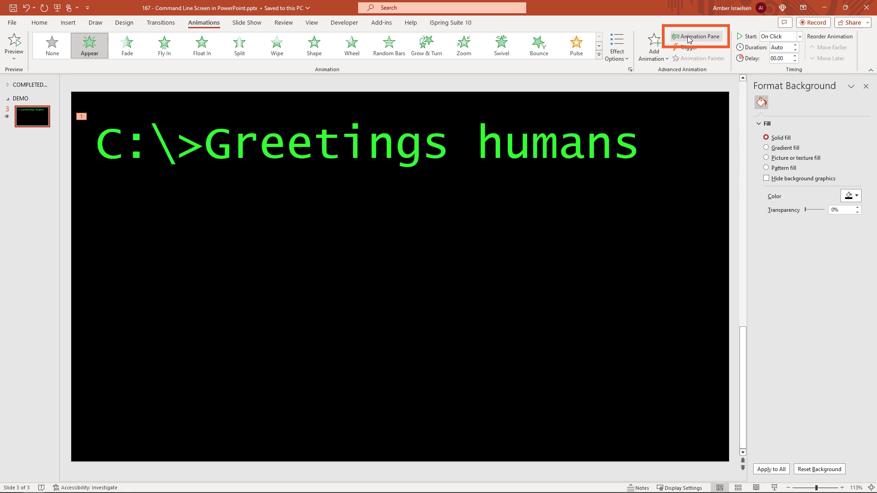
# Set the Appear effect to animate text By letter with a shortened delay between letters
pyautogui.click(697, 37)
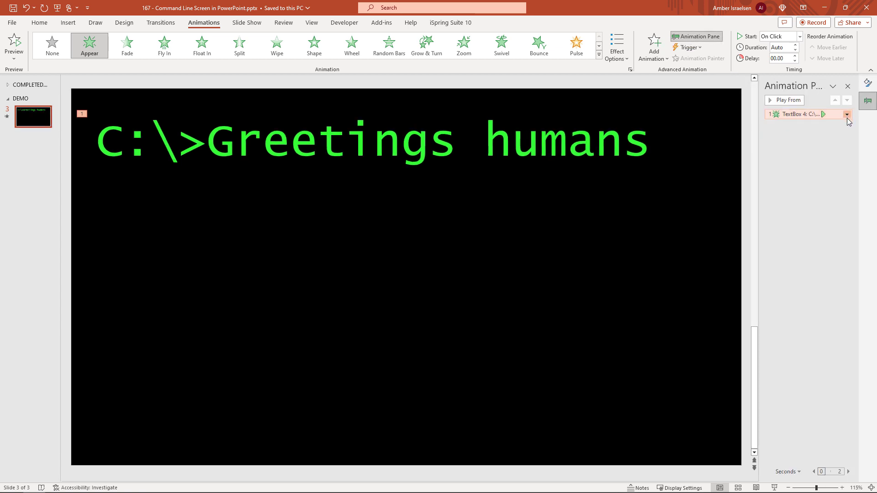
pyautogui.click(847, 115)
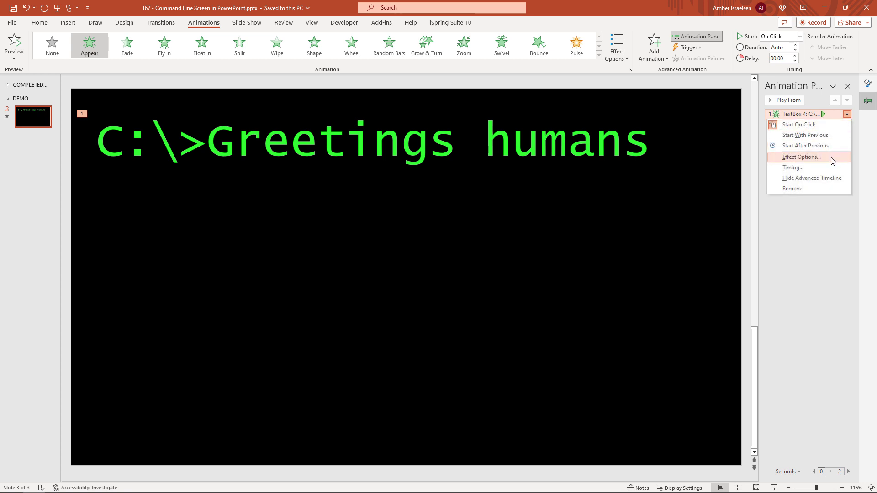
pyautogui.click(802, 157)
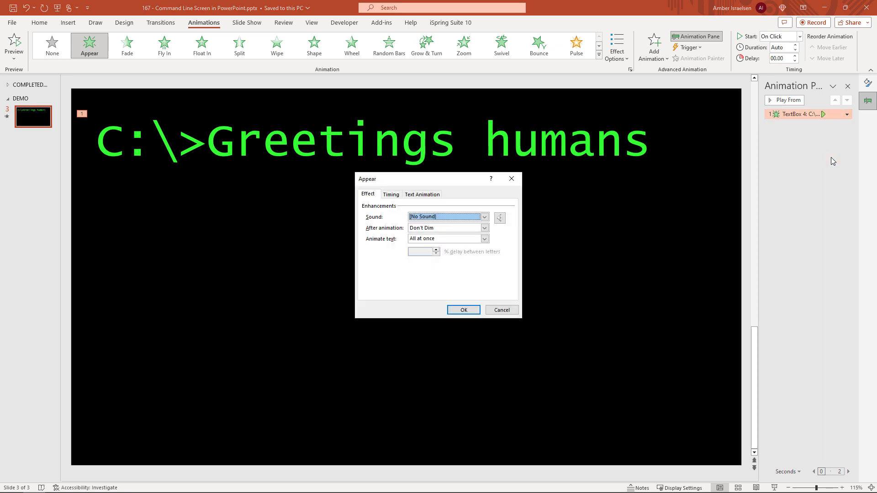
pyautogui.moveTo(484, 238)
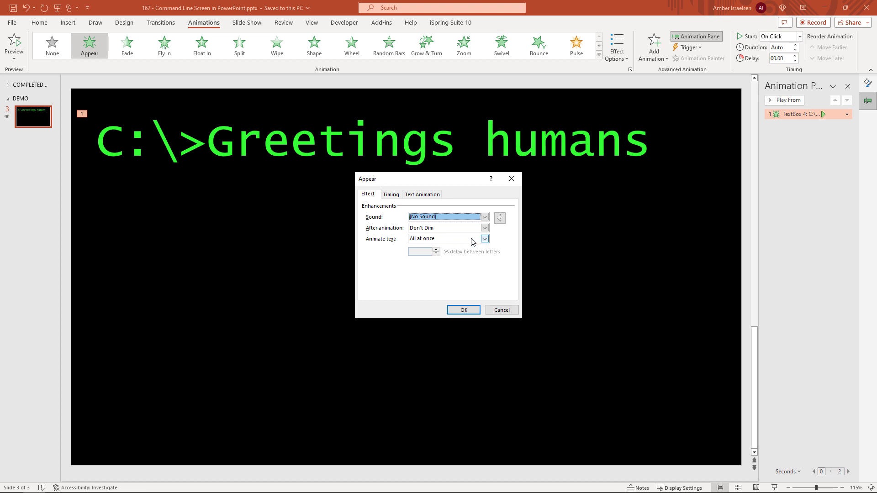
pyautogui.click(484, 238)
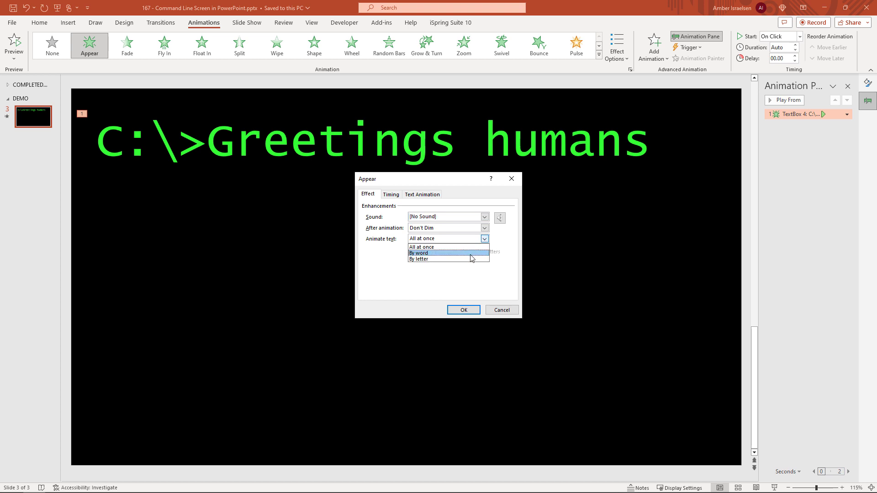
pyautogui.click(419, 259)
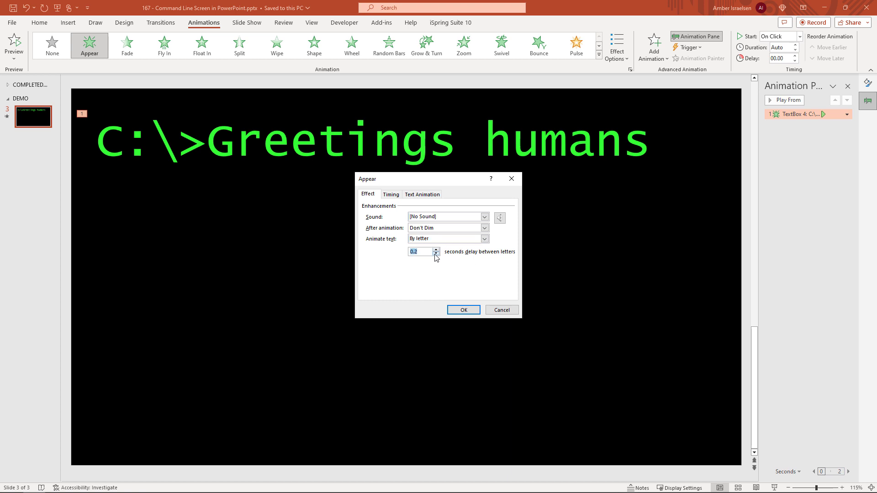
pyautogui.click(438, 254)
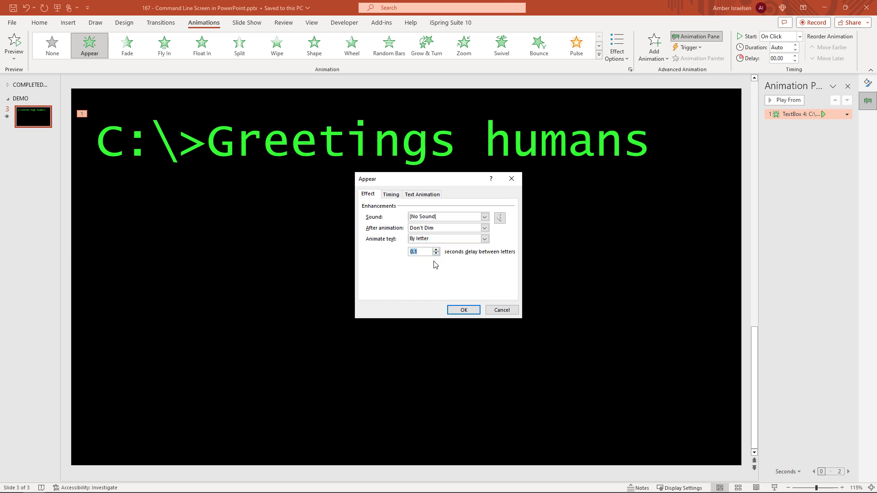
pyautogui.moveTo(455, 301)
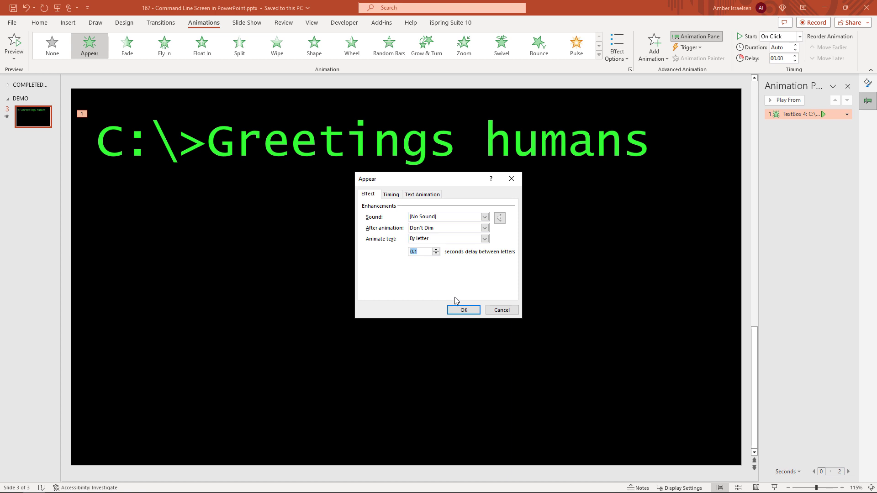
pyautogui.click(462, 310)
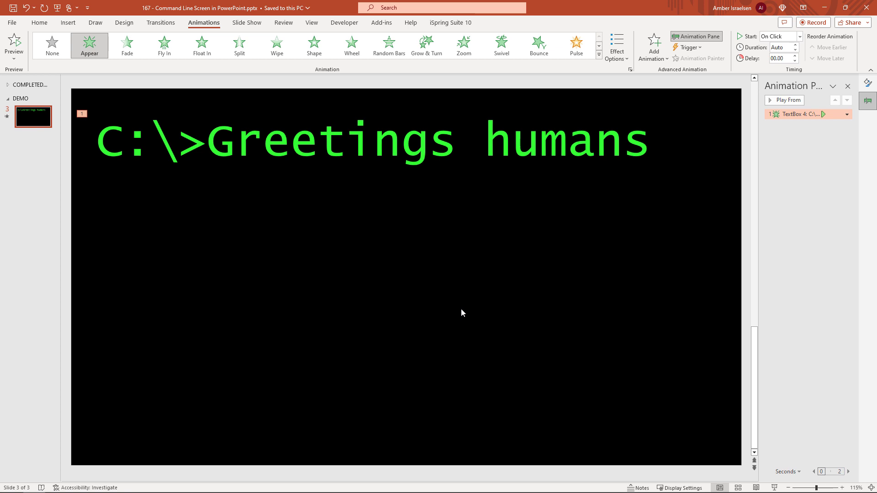
pyautogui.moveTo(150, 80)
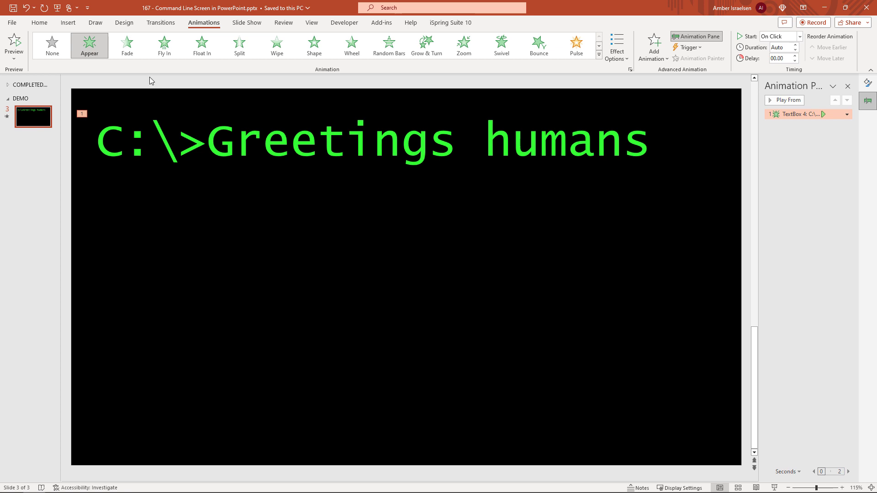
# Draw a short line after 'humans', colour its outline the recent green and choose a thicker weight
pyautogui.click(67, 22)
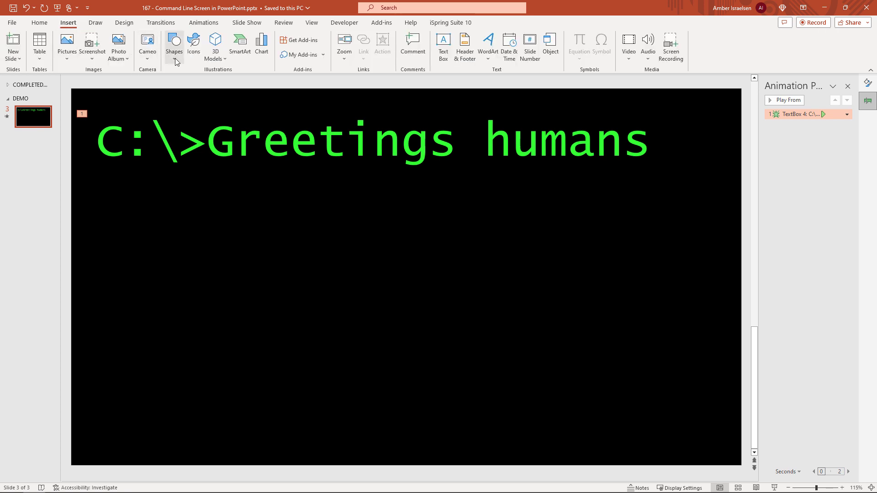
pyautogui.click(174, 46)
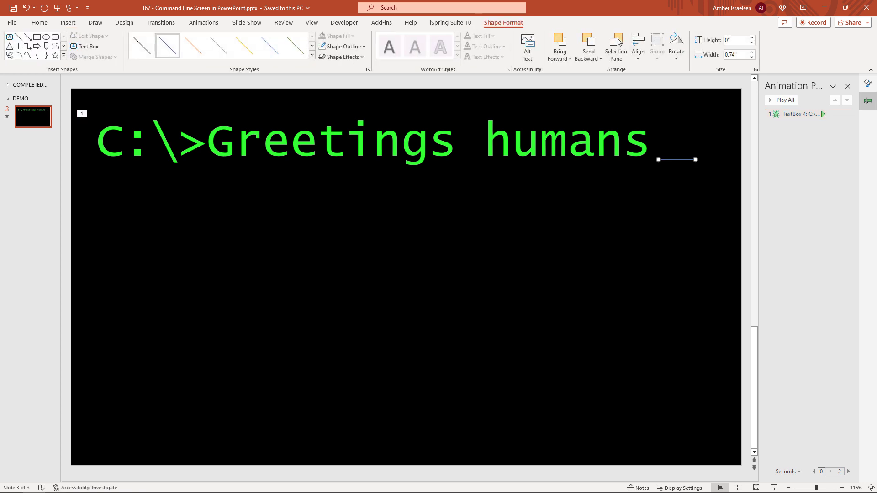
pyautogui.click(339, 46)
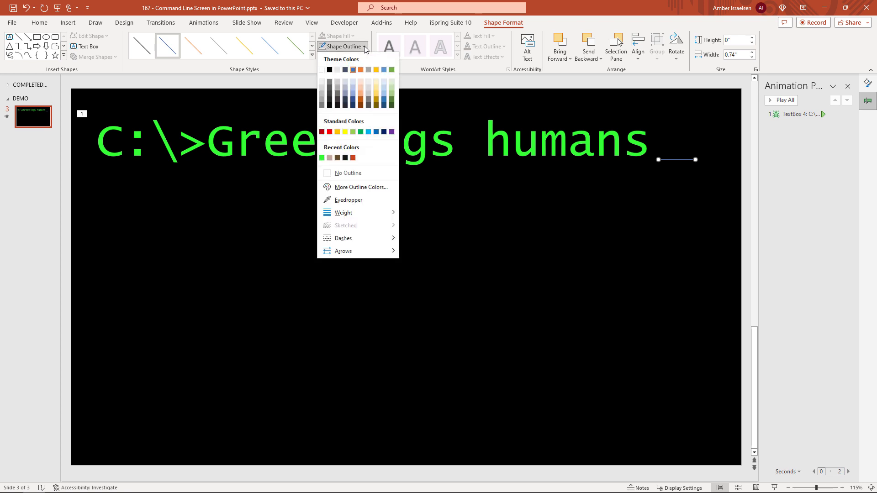
pyautogui.click(320, 157)
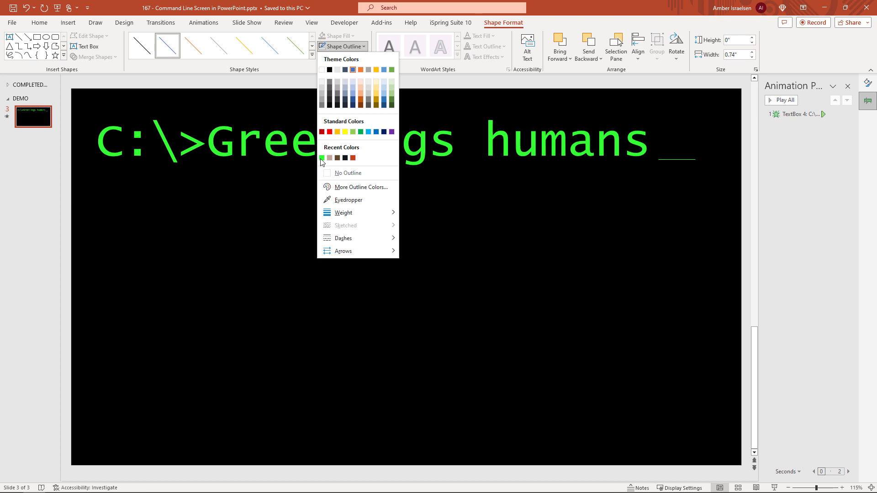
pyautogui.moveTo(342, 213)
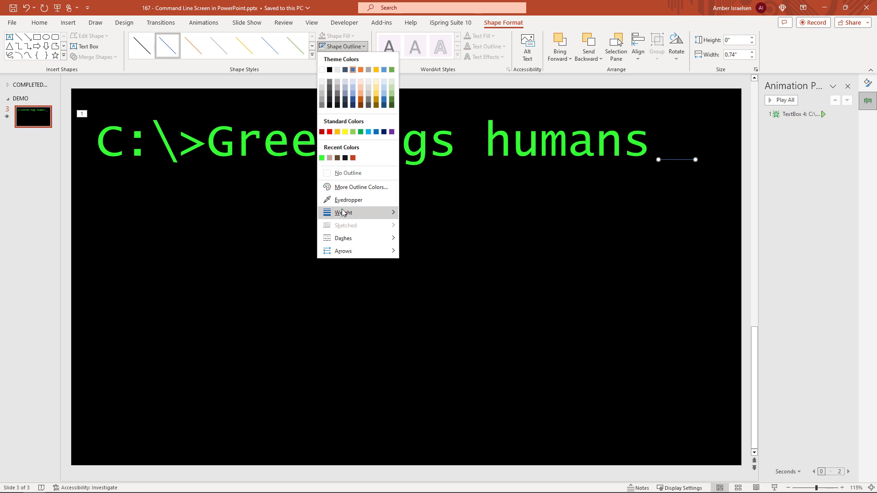
pyautogui.click(343, 213)
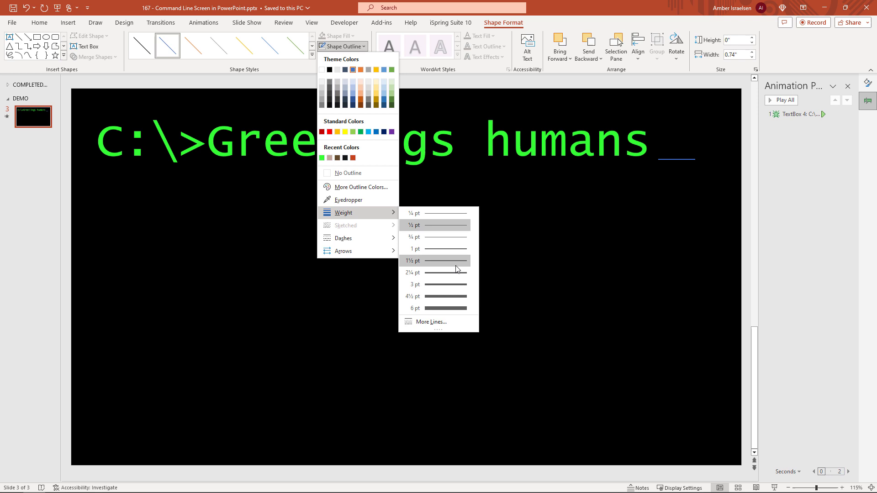
pyautogui.moveTo(458, 308)
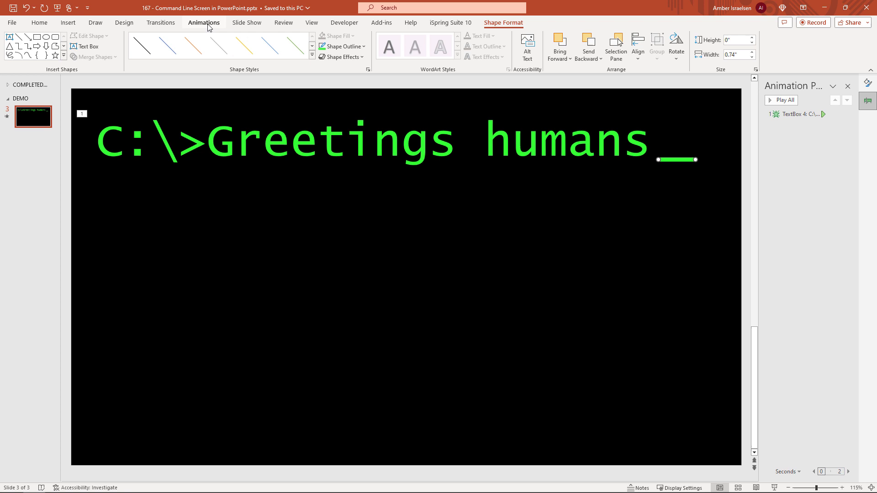
pyautogui.click(204, 21)
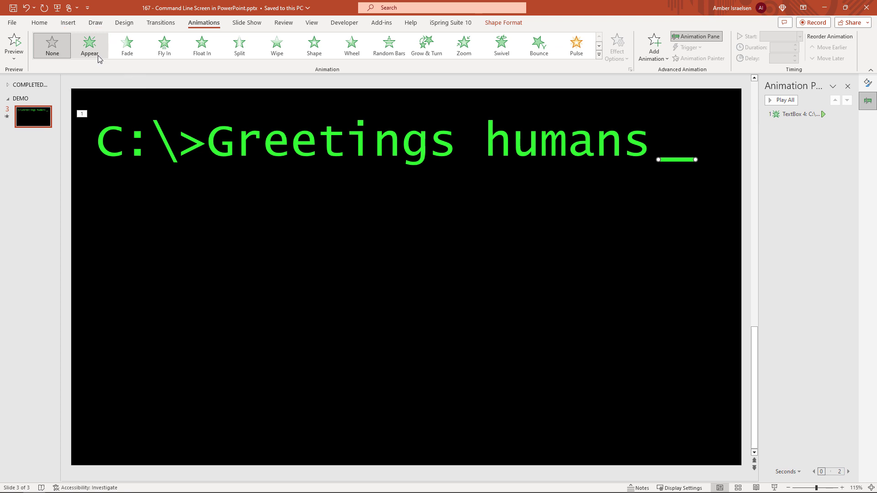
pyautogui.click(90, 46)
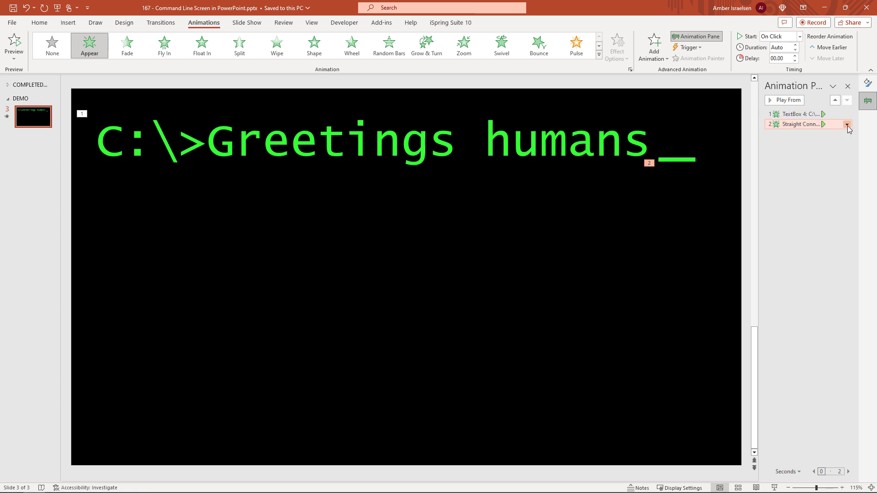
pyautogui.click(846, 125)
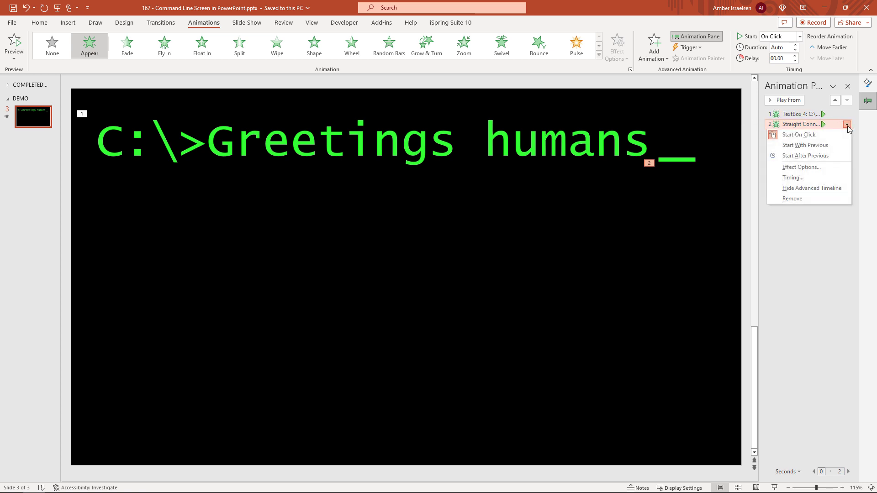
pyautogui.moveTo(806, 155)
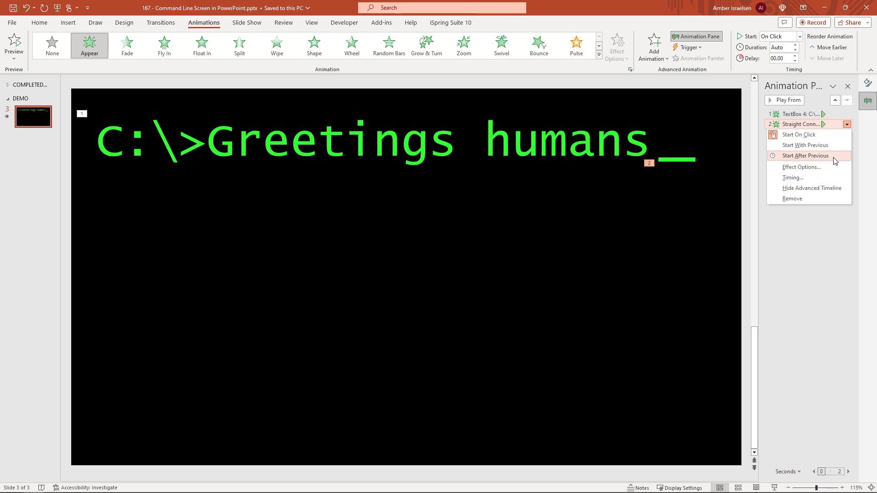
pyautogui.click(806, 155)
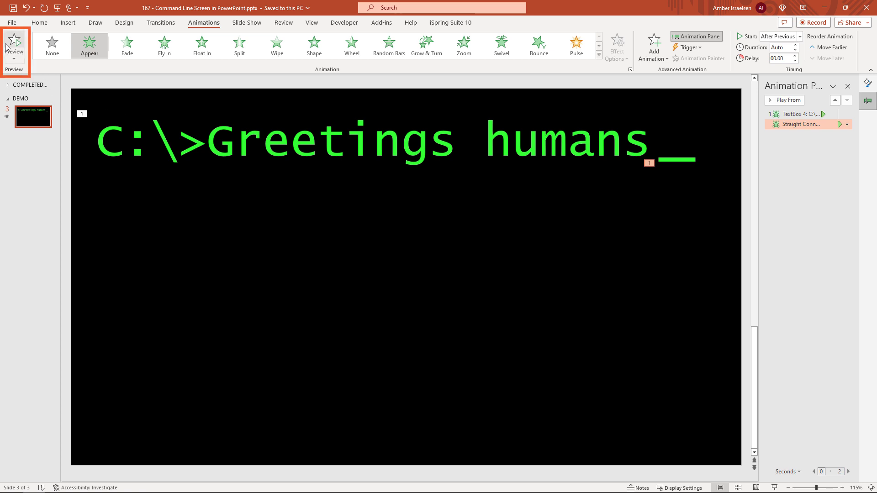
pyautogui.click(14, 46)
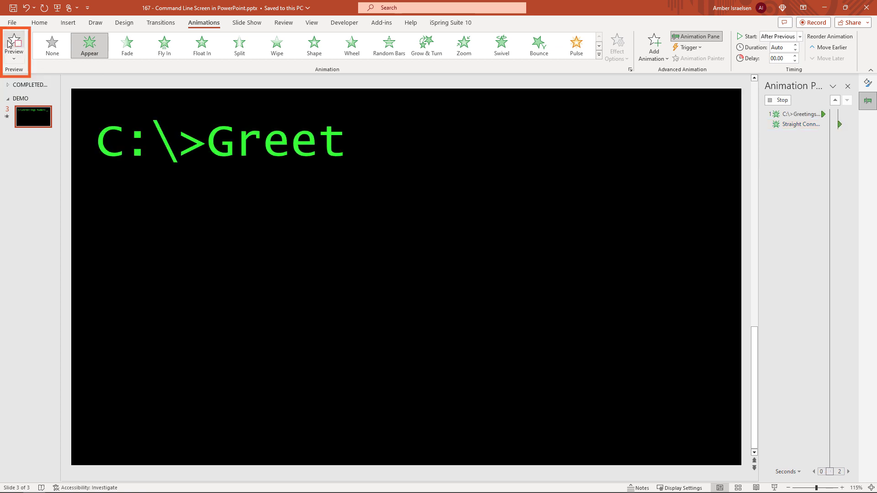
pyautogui.click(13, 45)
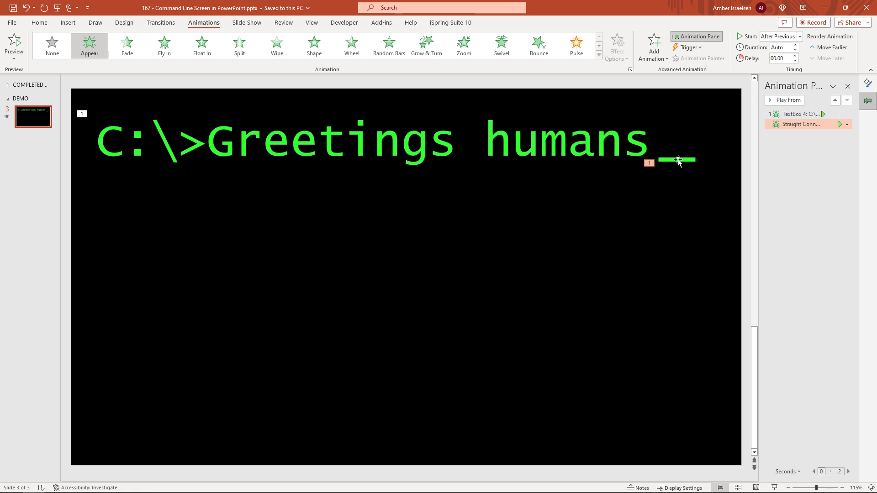
# Add a Blink emphasis effect to the green underscore line from More Emphasis Effects
pyautogui.click(677, 159)
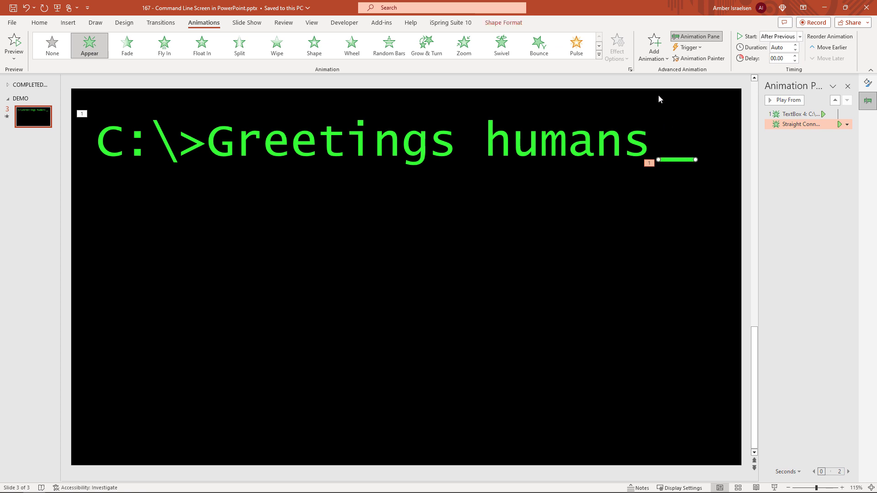
pyautogui.moveTo(652, 46)
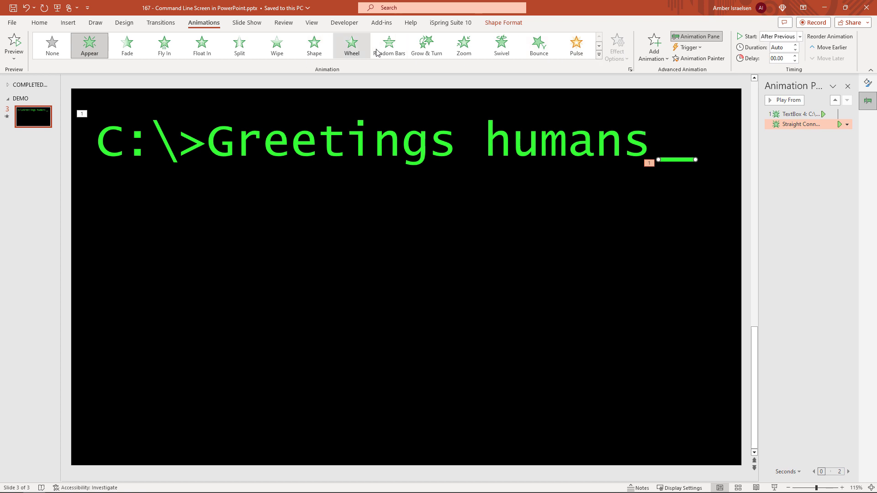
pyautogui.moveTo(652, 71)
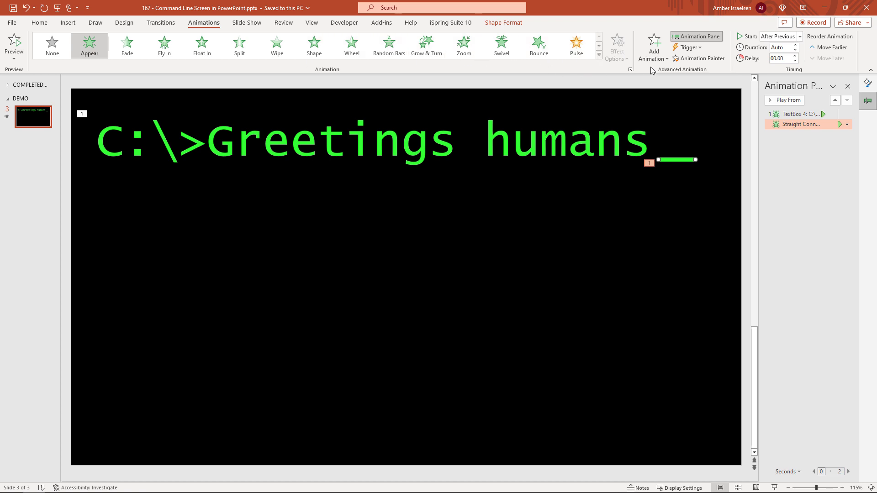
pyautogui.click(652, 46)
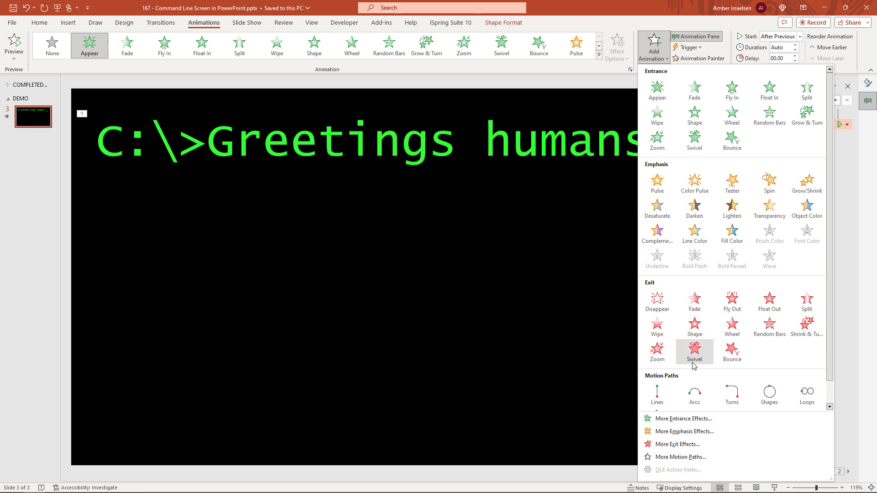
pyautogui.moveTo(683, 431)
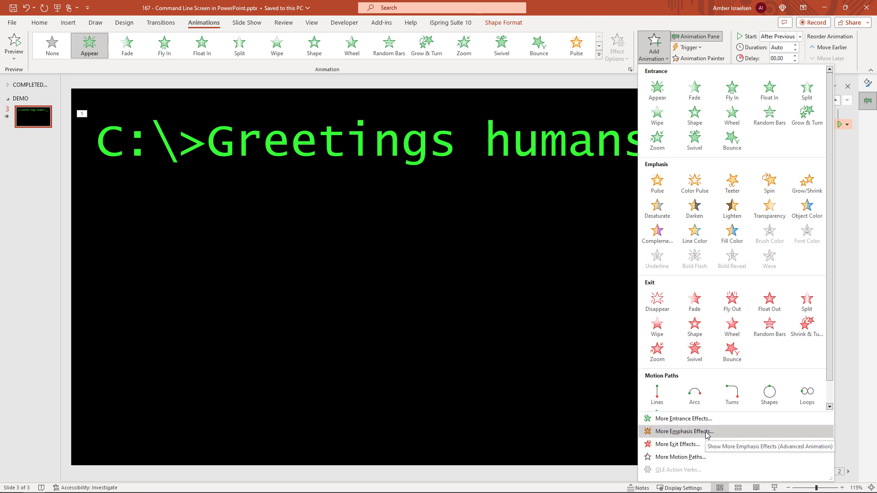
pyautogui.click(683, 431)
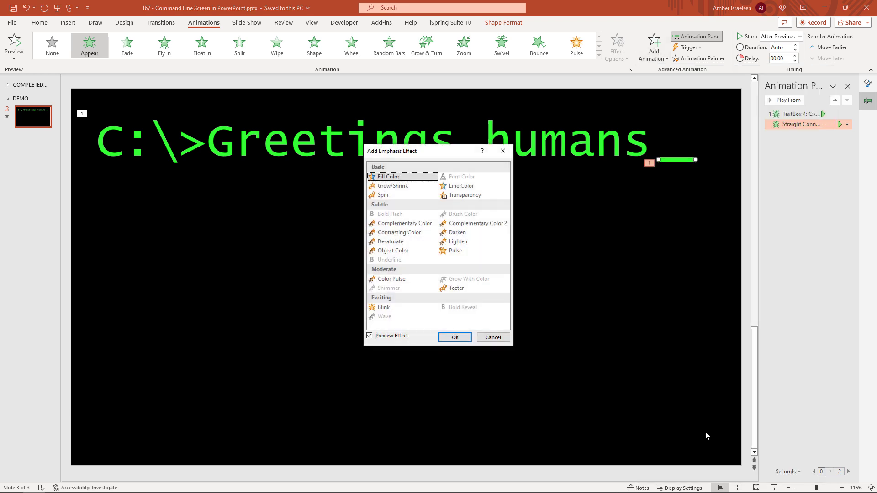
pyautogui.click(382, 307)
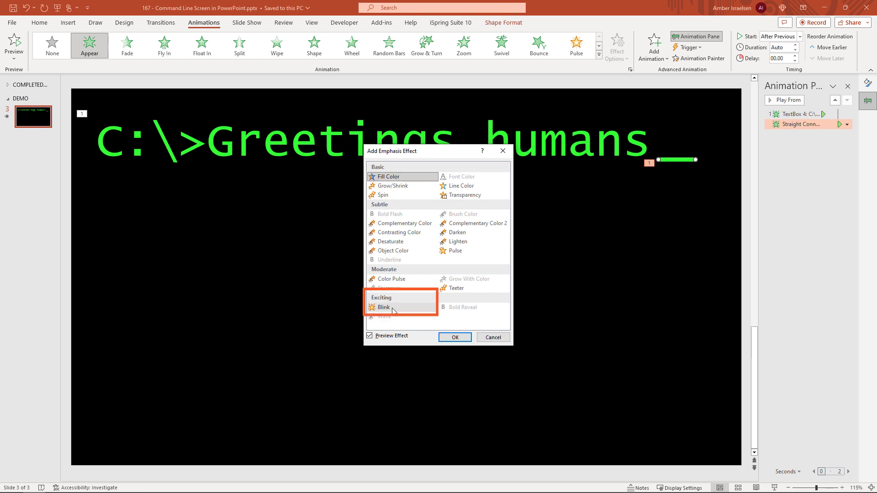
pyautogui.click(384, 307)
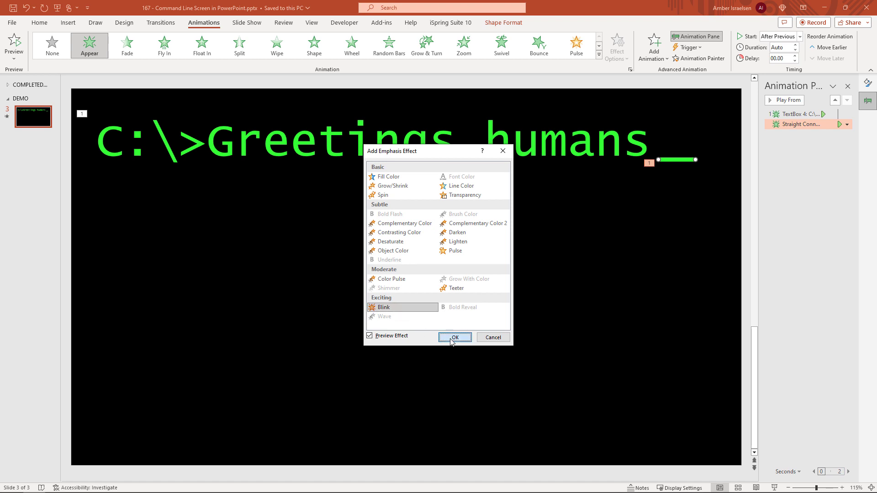
pyautogui.click(454, 337)
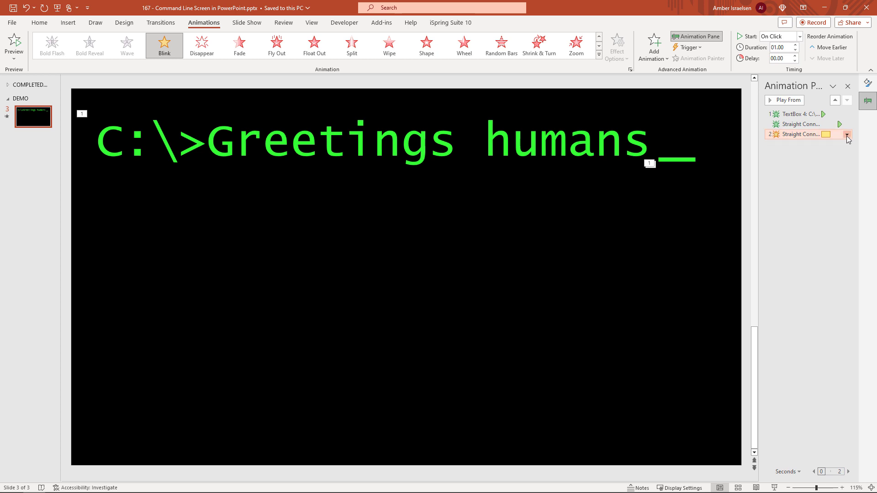
# Set the underscore's Blink to start After Previous
pyautogui.click(846, 134)
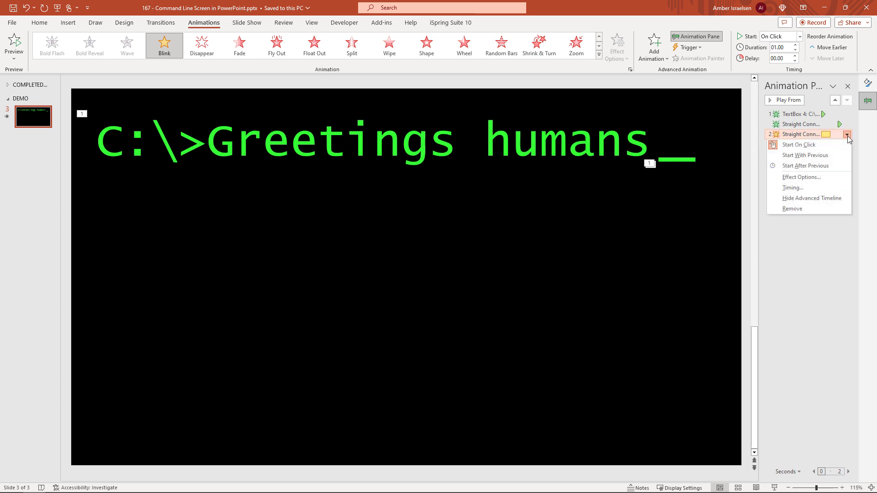
pyautogui.moveTo(806, 166)
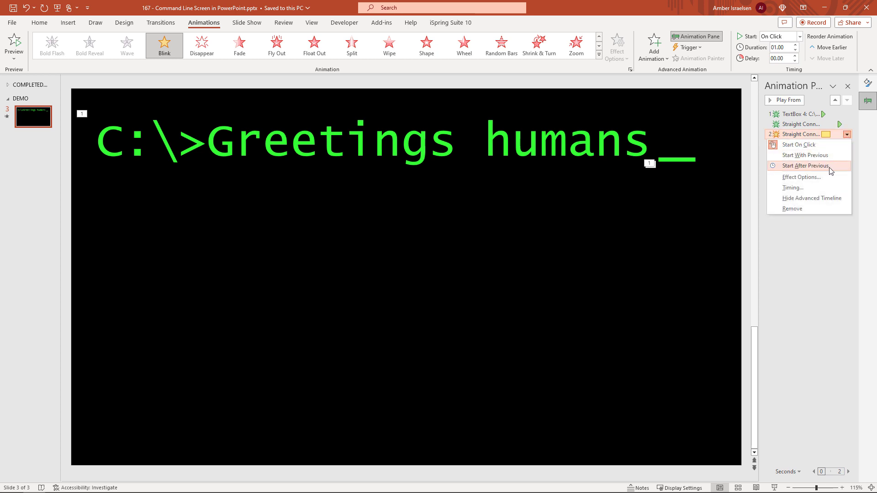
pyautogui.click(806, 165)
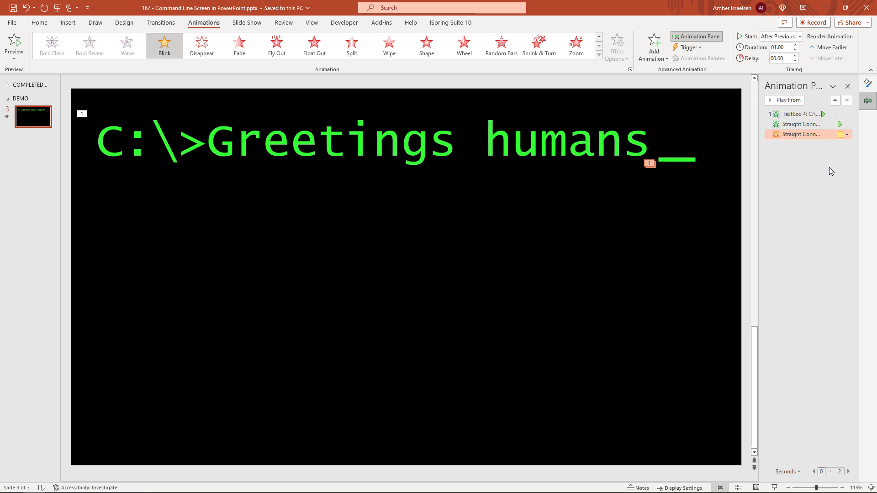
pyautogui.click(846, 134)
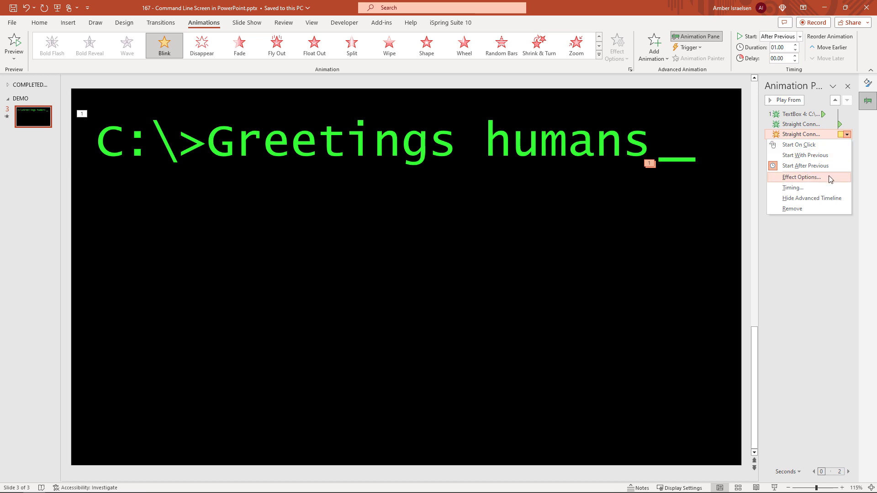
# In the Blink's Timing options, set Repeat to Until End of Slide
pyautogui.click(800, 177)
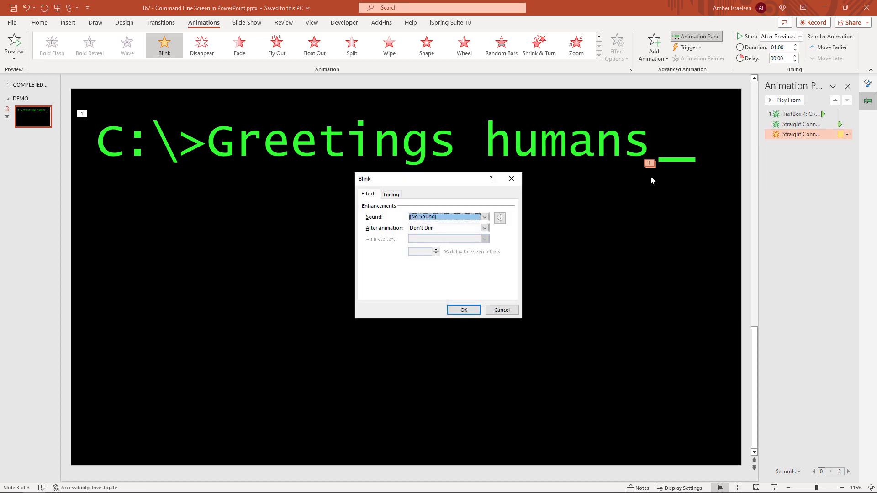
pyautogui.click(391, 194)
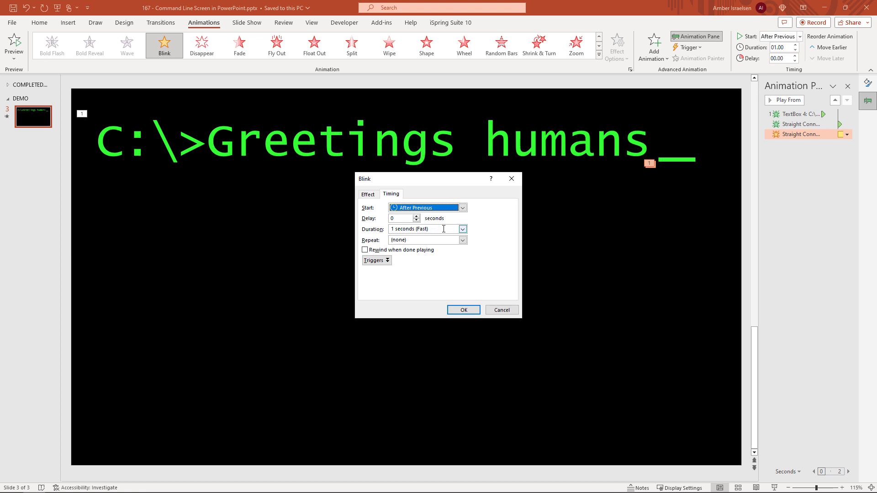
pyautogui.click(462, 240)
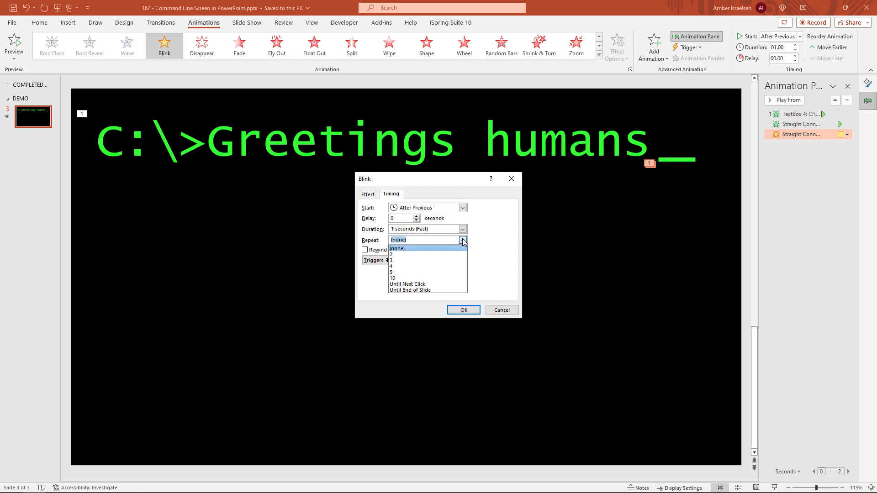
pyautogui.moveTo(456, 272)
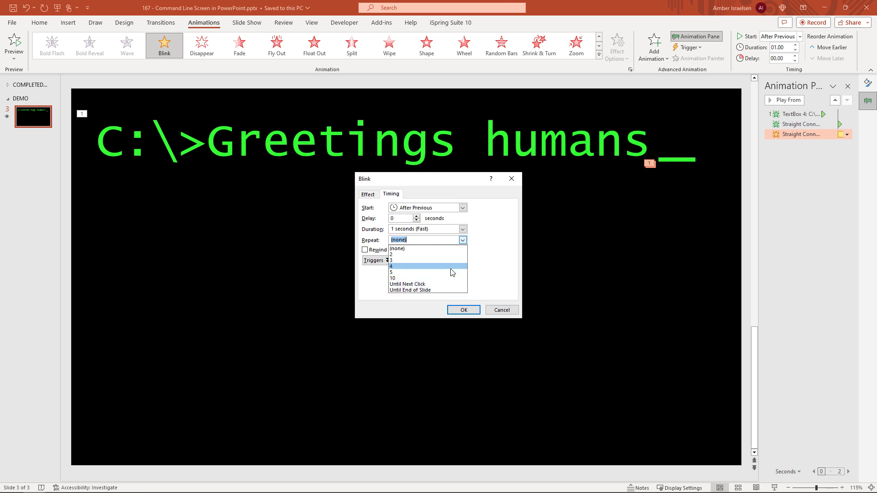
pyautogui.click(410, 290)
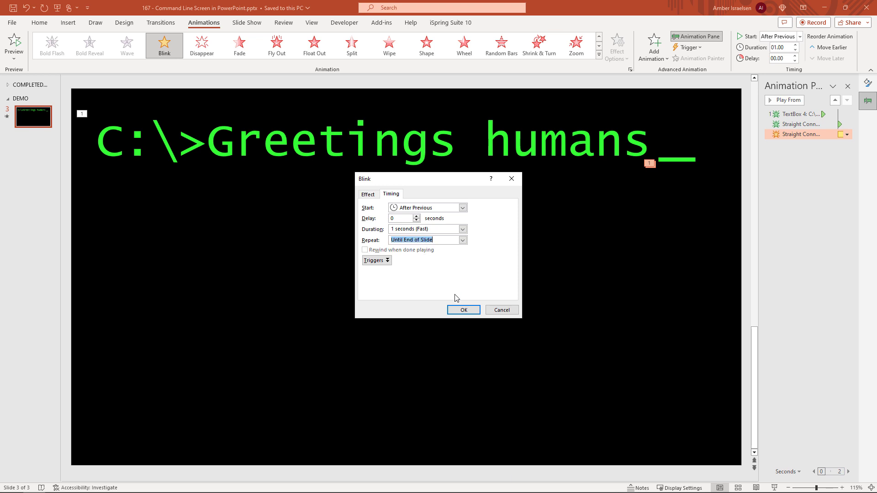
pyautogui.click(462, 310)
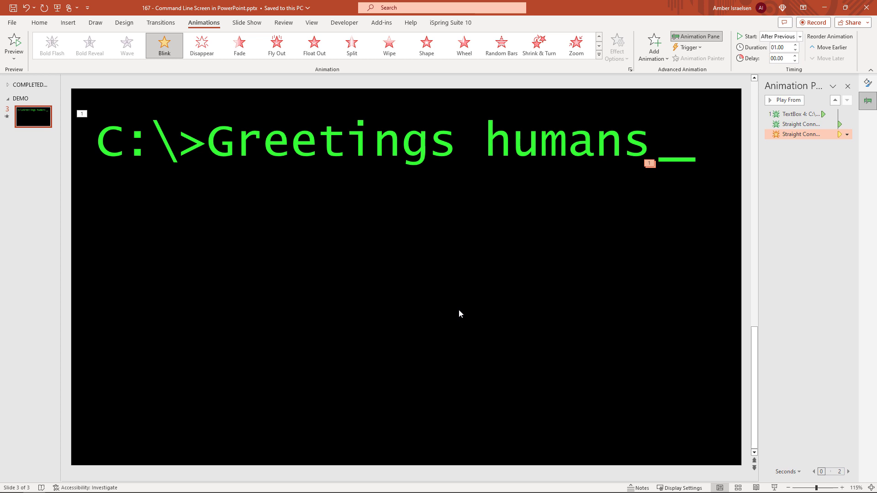
pyautogui.moveTo(462, 313)
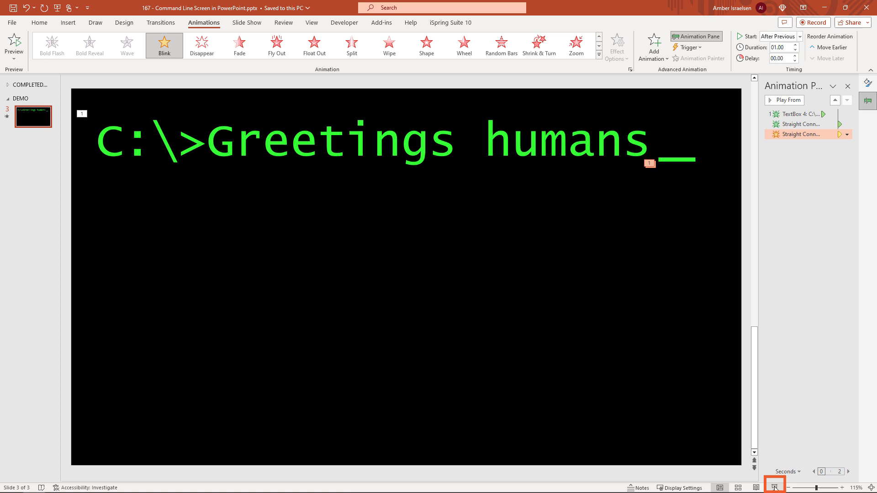
# Run the slide show from the current slide to watch the typed greeting and blinking cursor
pyautogui.click(774, 486)
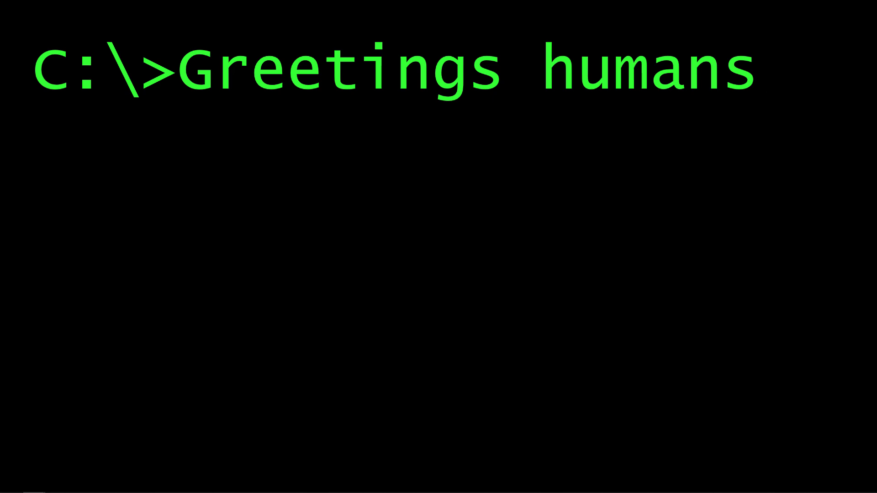